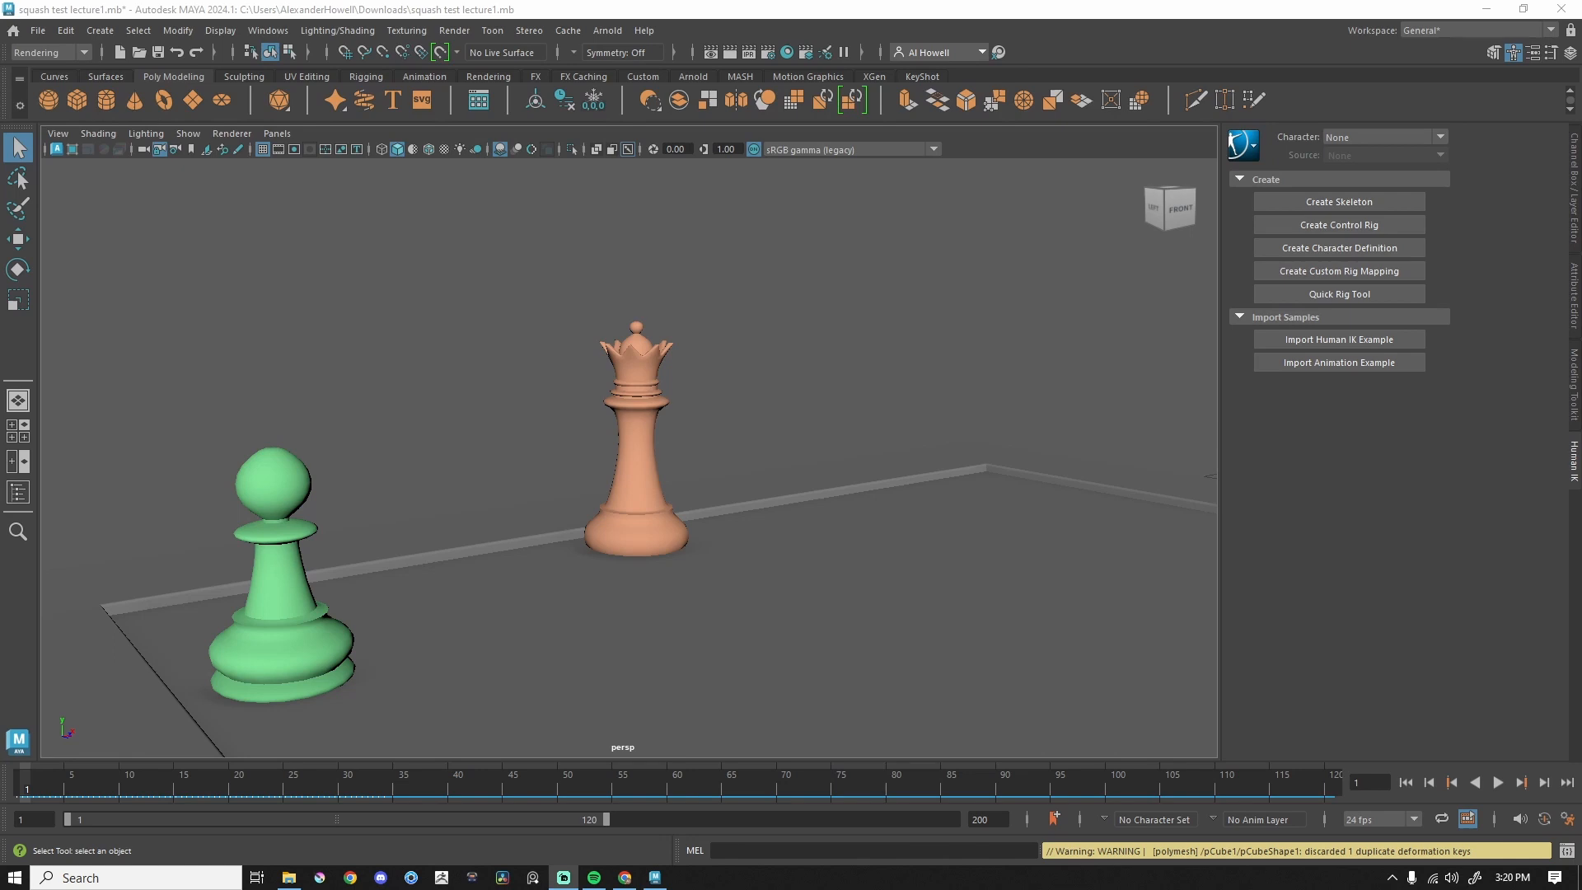
pyautogui.moveTo(865, 807)
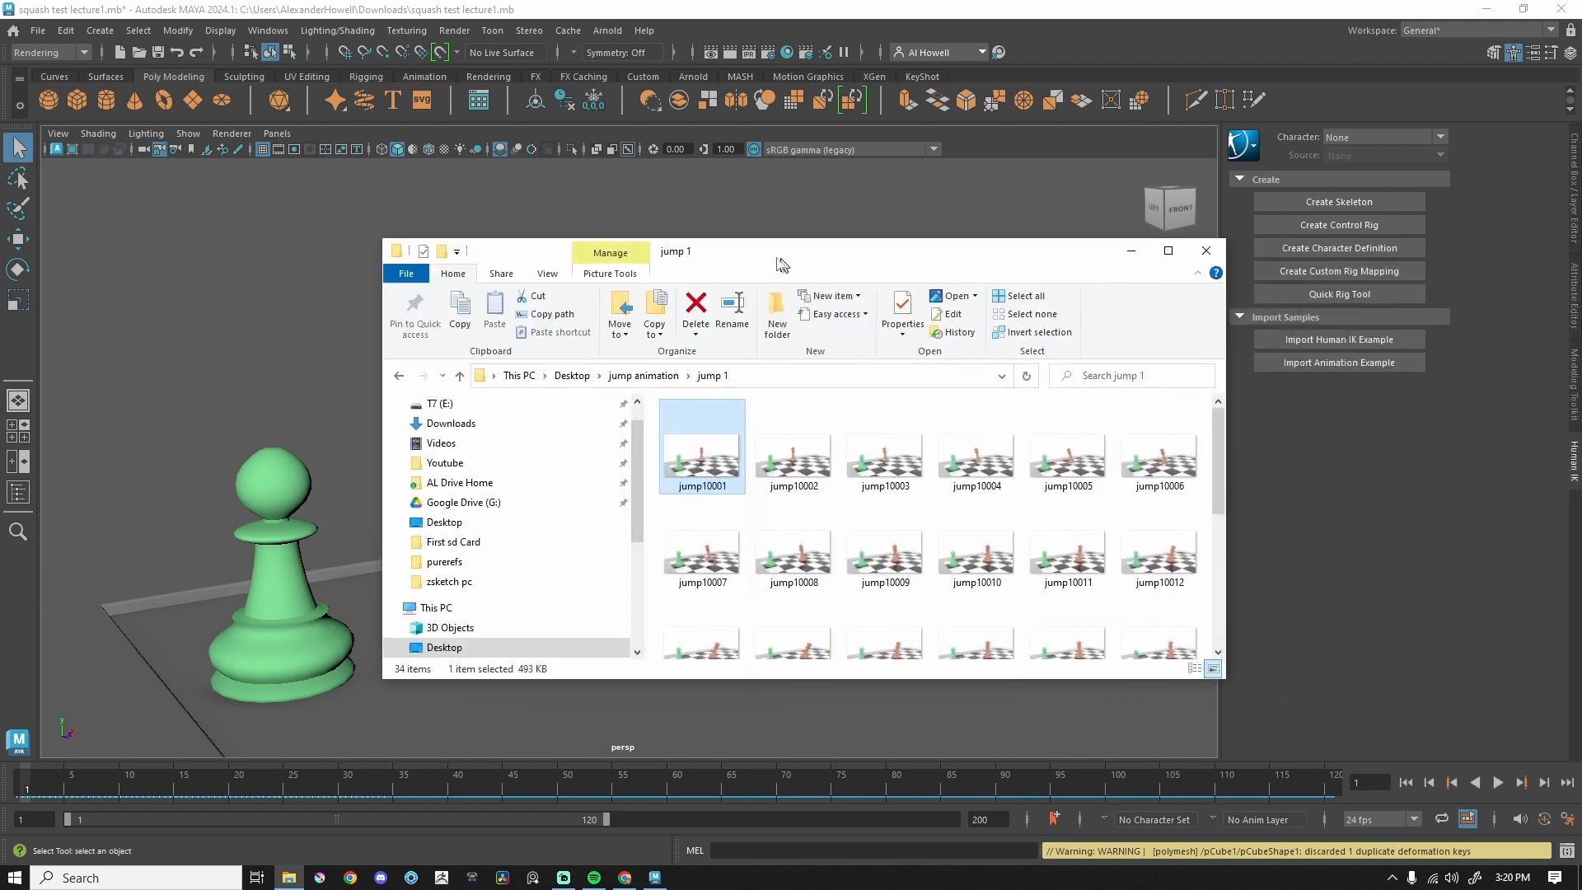
# Open the rendered frame jump10001 from the jump 1 folder in Photos
pyautogui.doubleClick(700, 446)
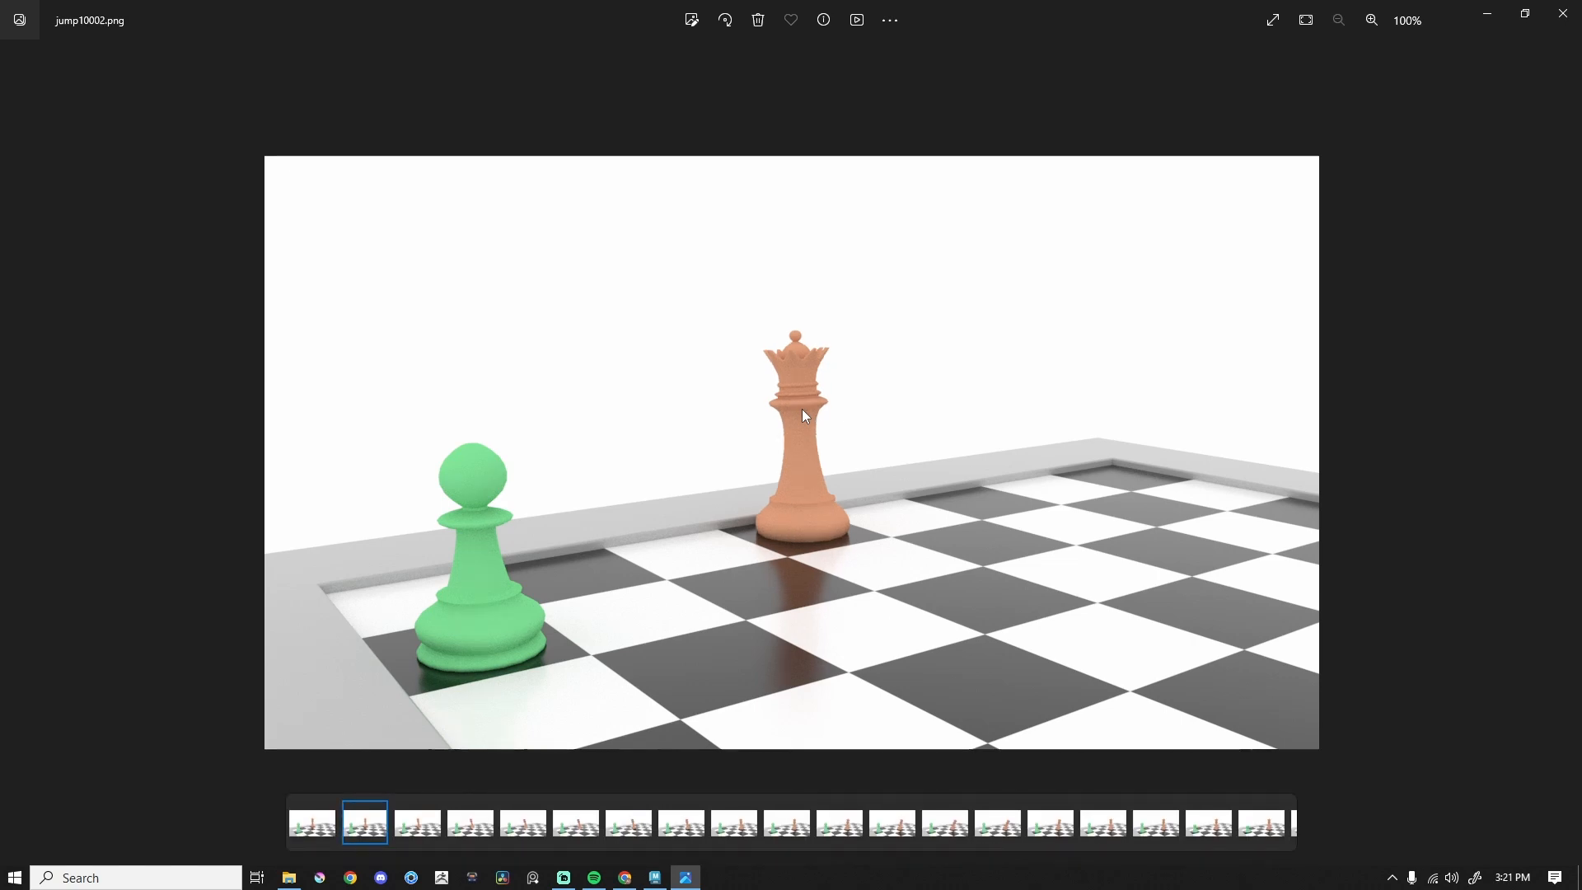
# Preview later frames in the filmstrip, then return to jump20001.png
pyautogui.click(314, 822)
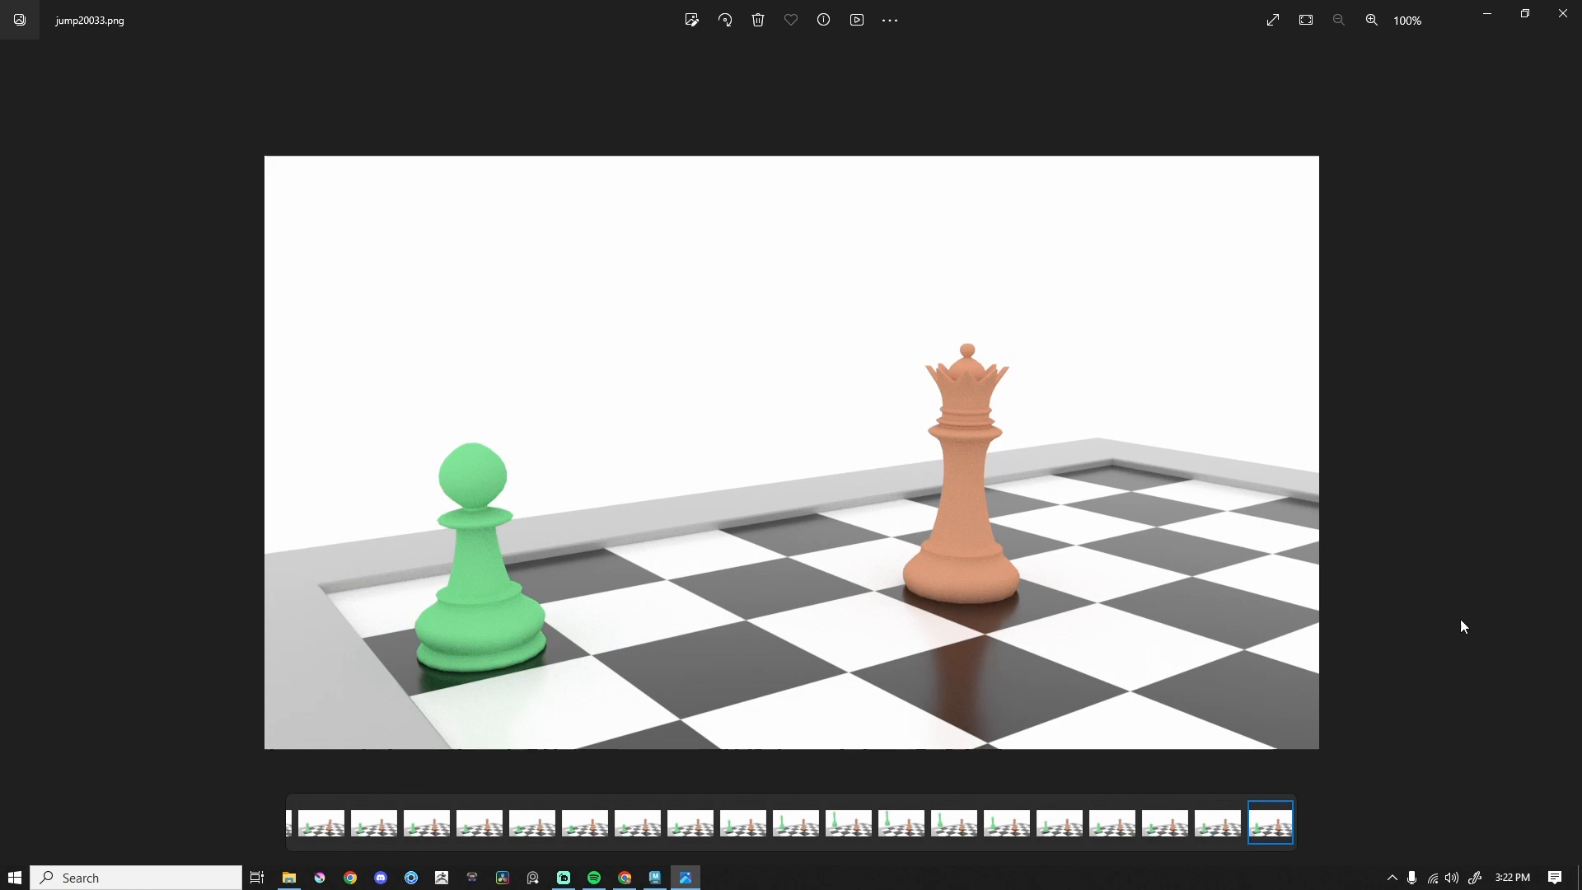
pyautogui.click(1058, 821)
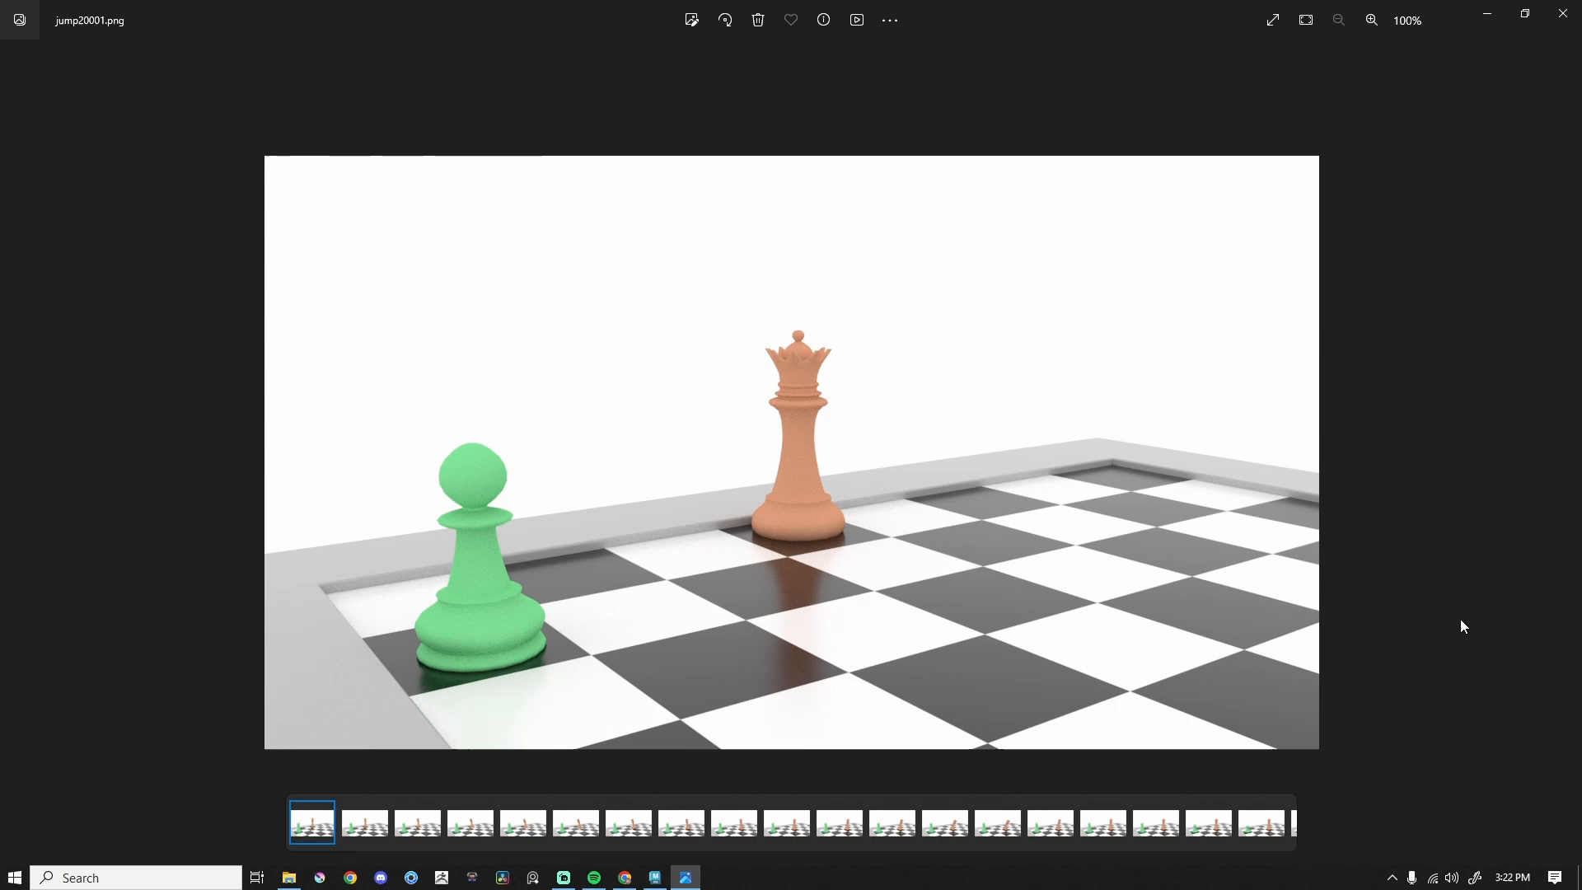
pyautogui.click(364, 822)
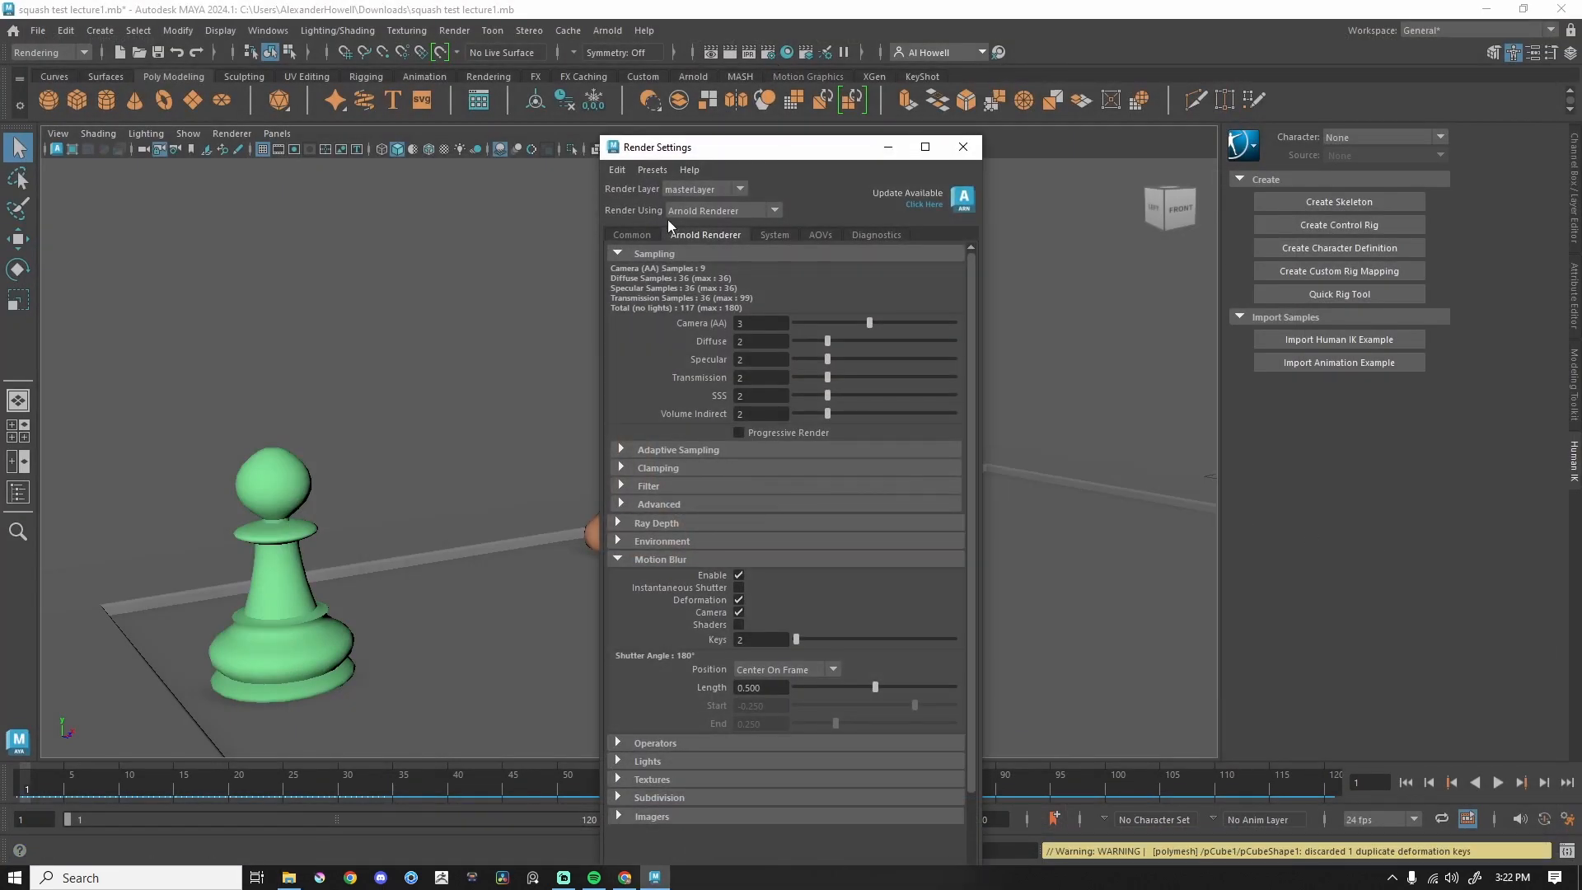
pyautogui.moveTo(679, 533)
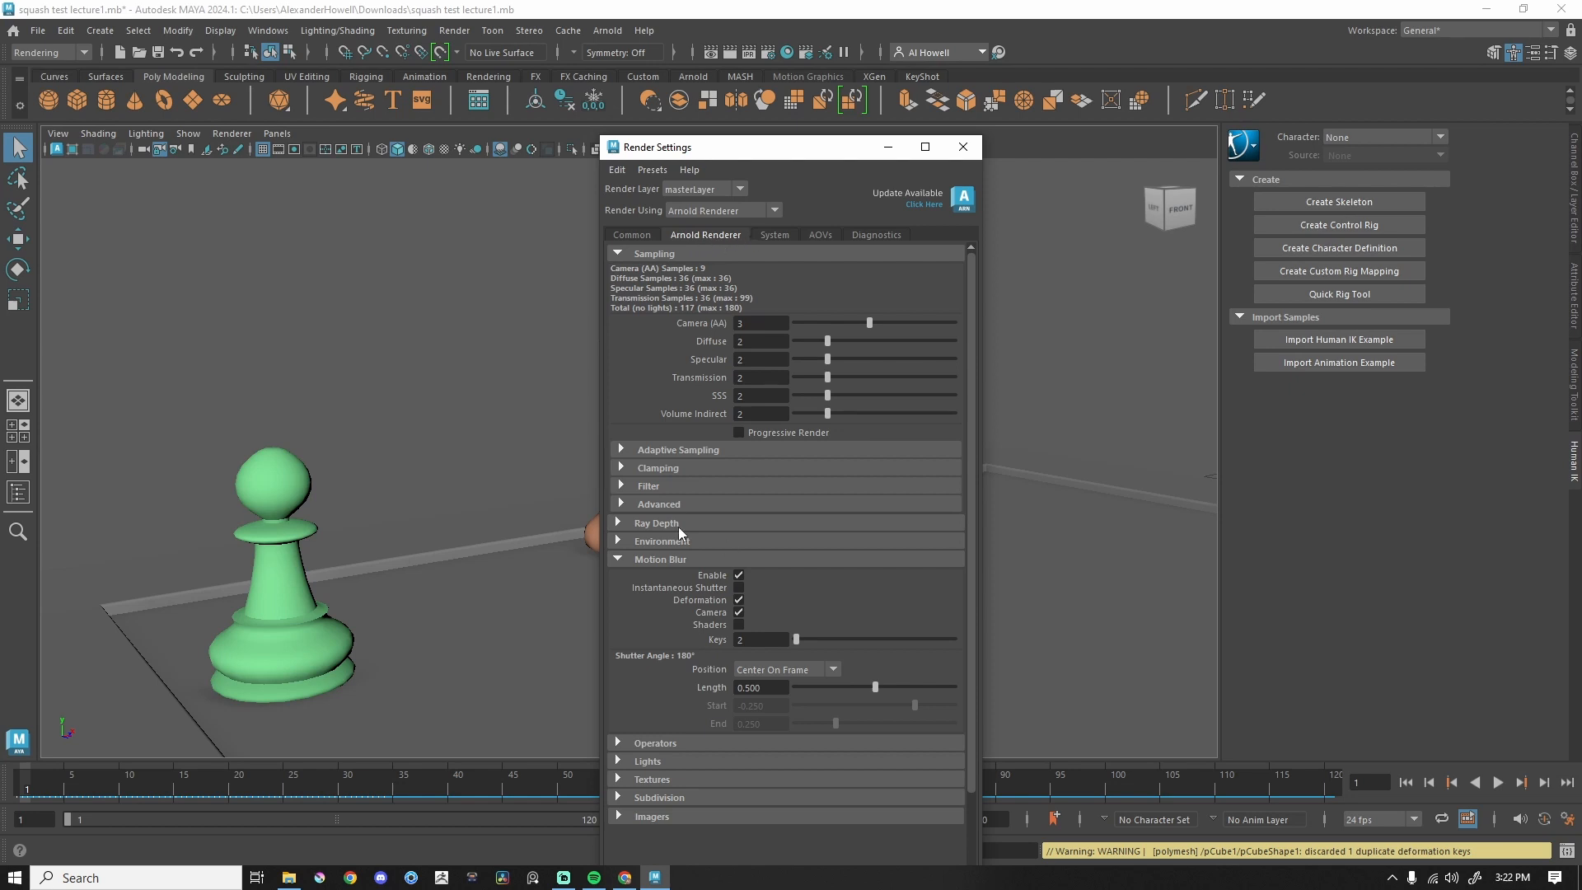
pyautogui.click(738, 575)
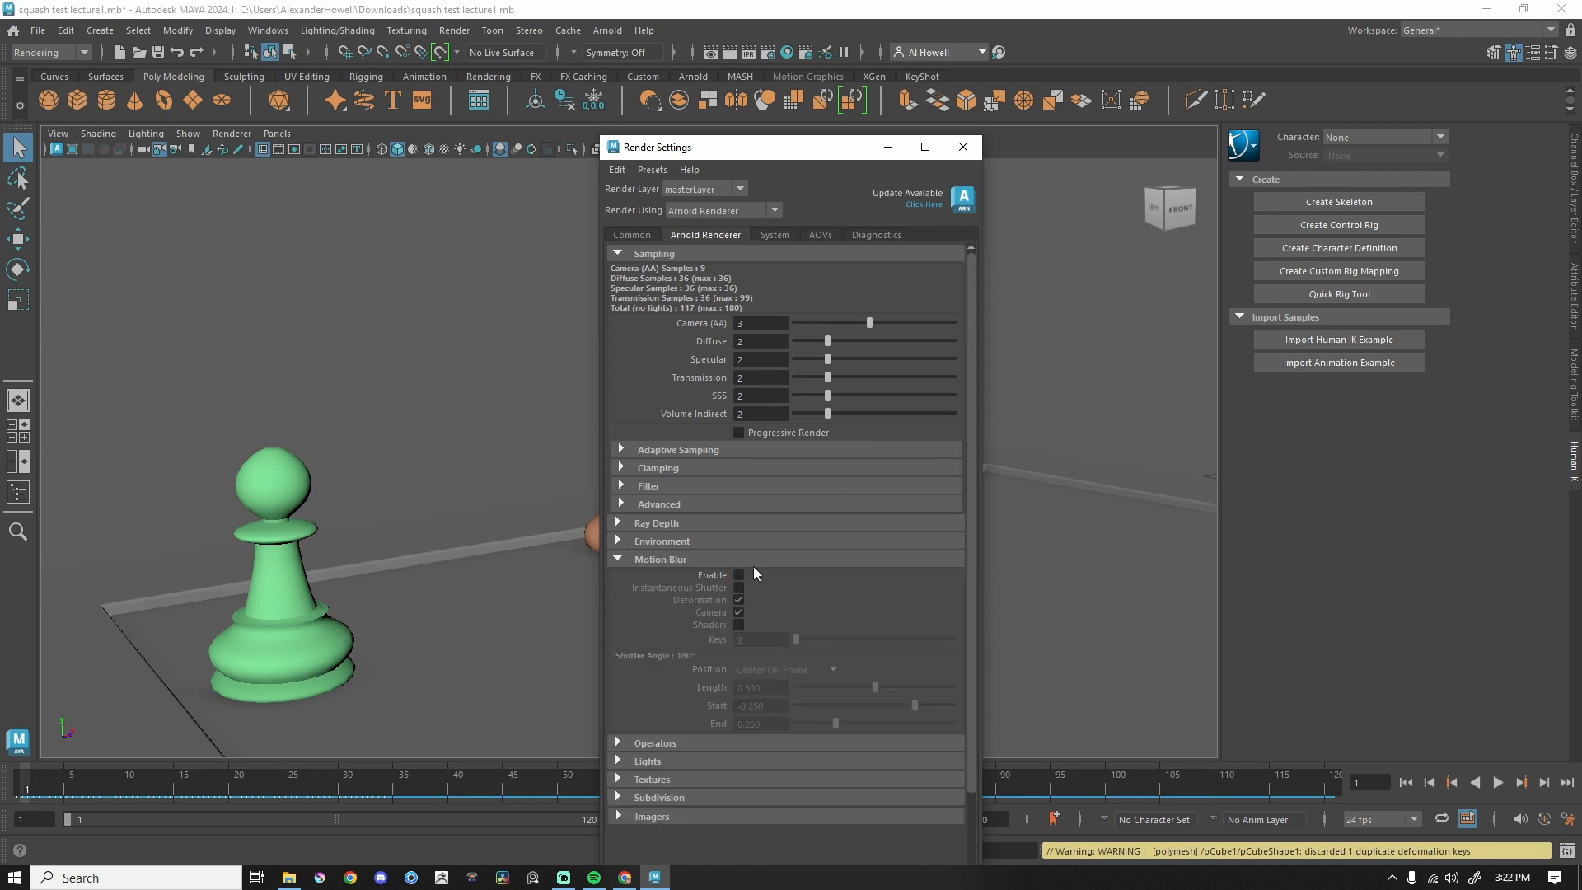
pyautogui.click(738, 575)
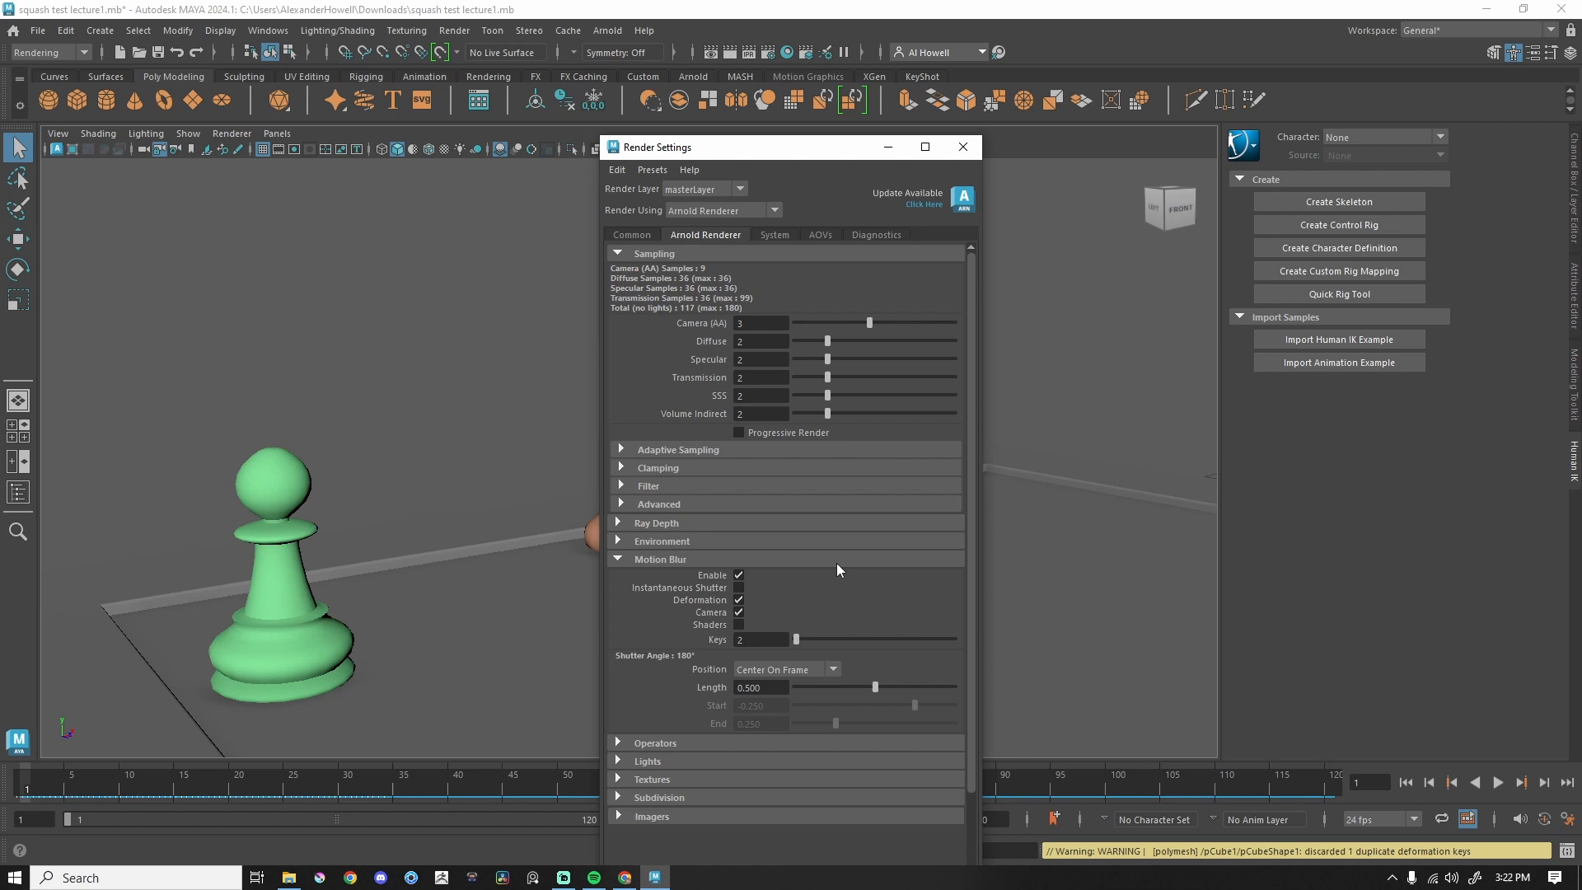
pyautogui.moveTo(825, 558)
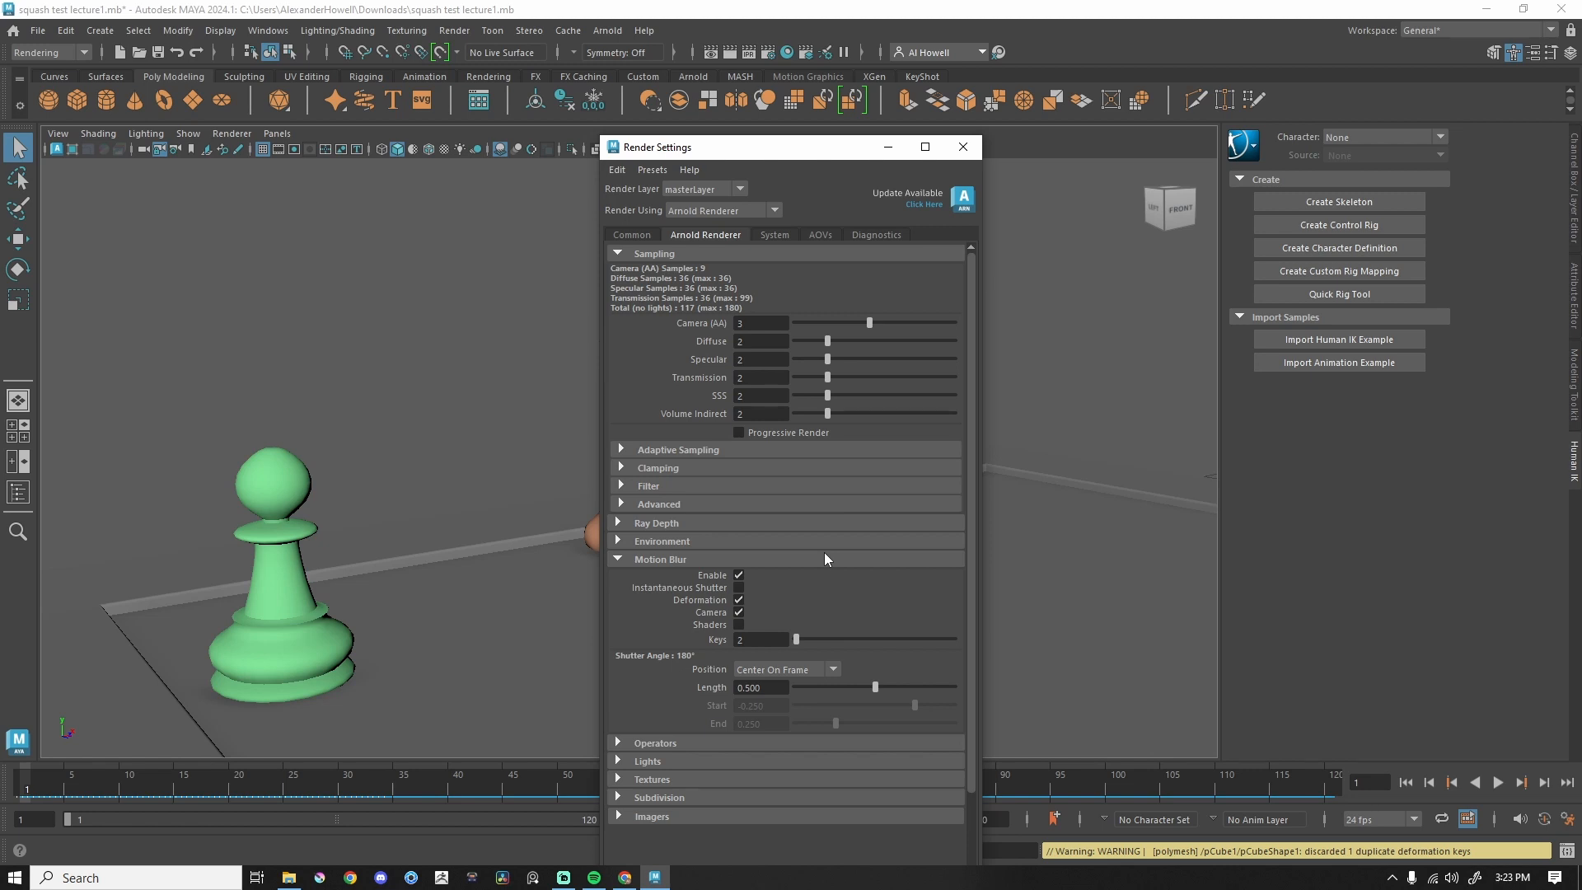
pyautogui.moveTo(529, 760)
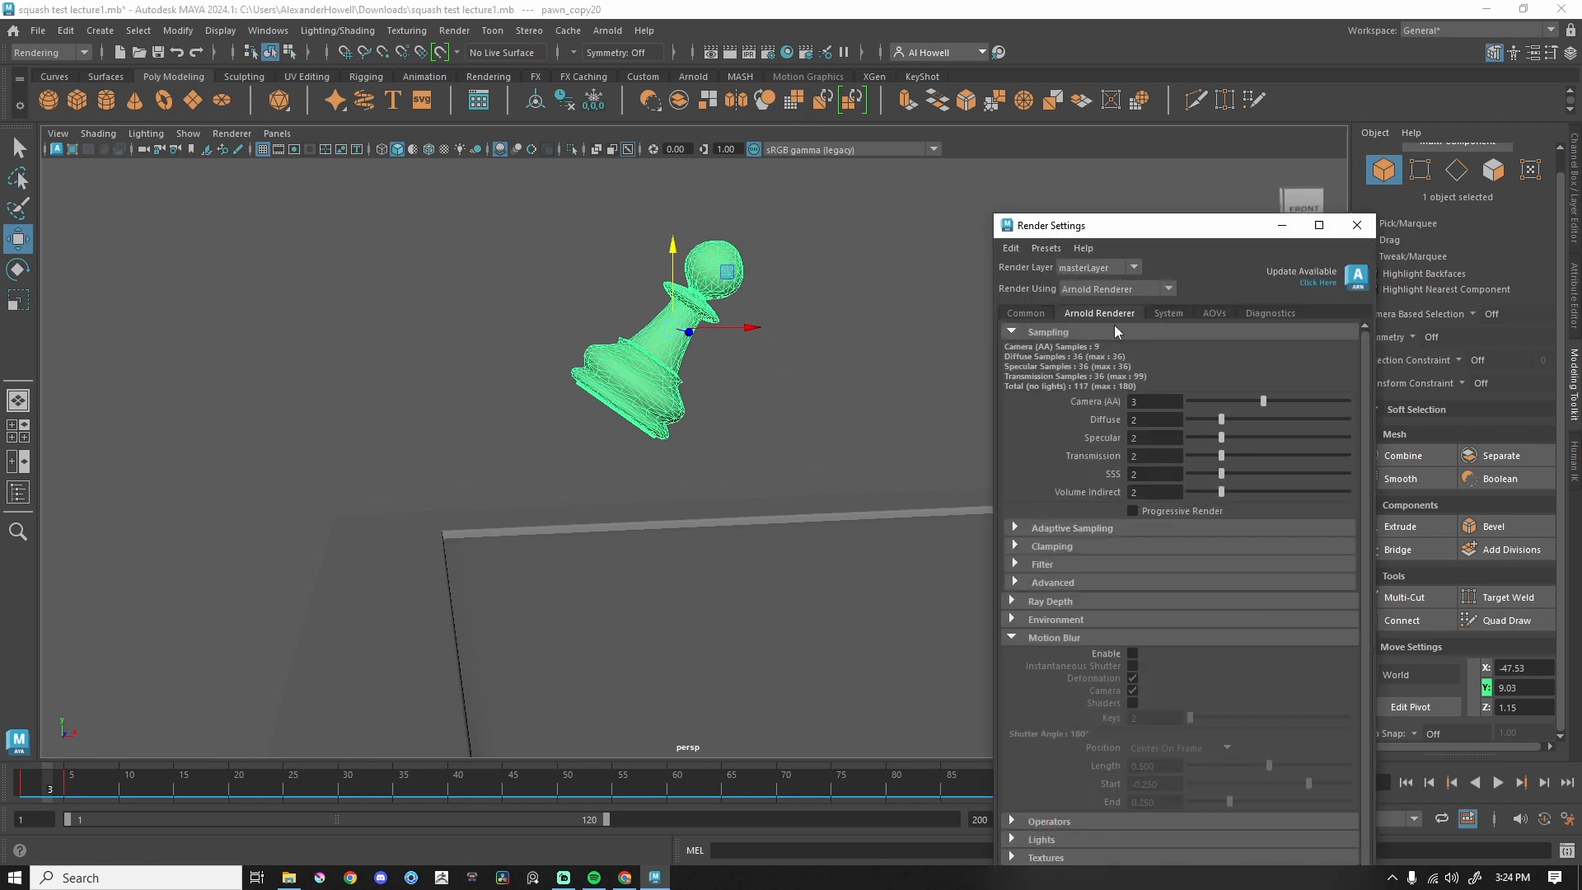
# Enable Arnold Motion Blur and scrub the time slider to a mid-fall frame
pyautogui.click(1132, 652)
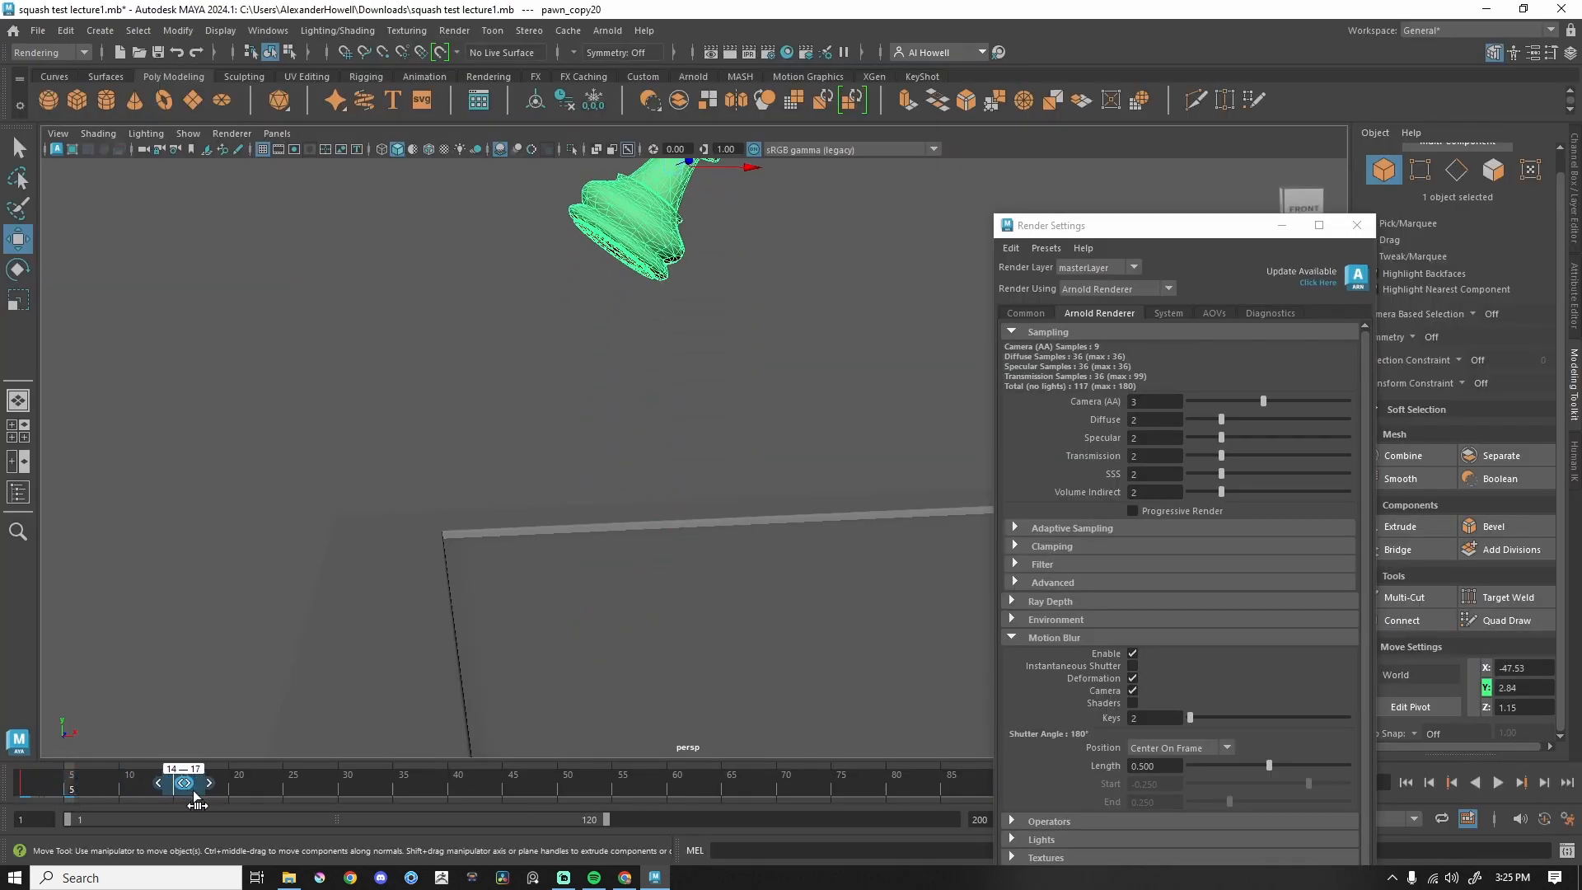
pyautogui.moveTo(181, 781); pyautogui.dragTo(131, 782)
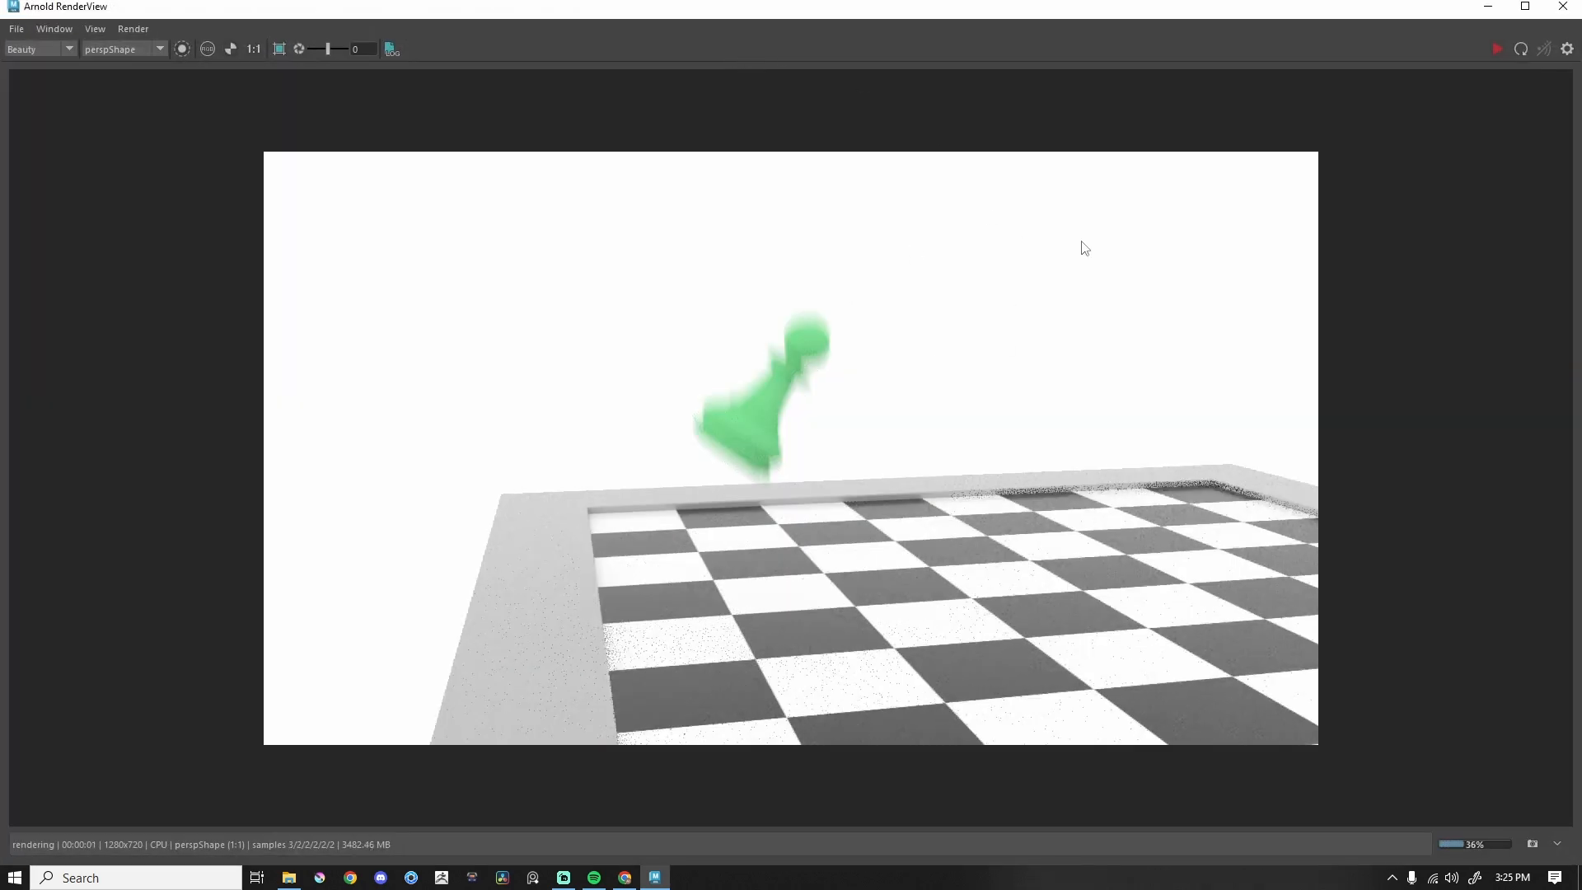
pyautogui.moveTo(827, 437)
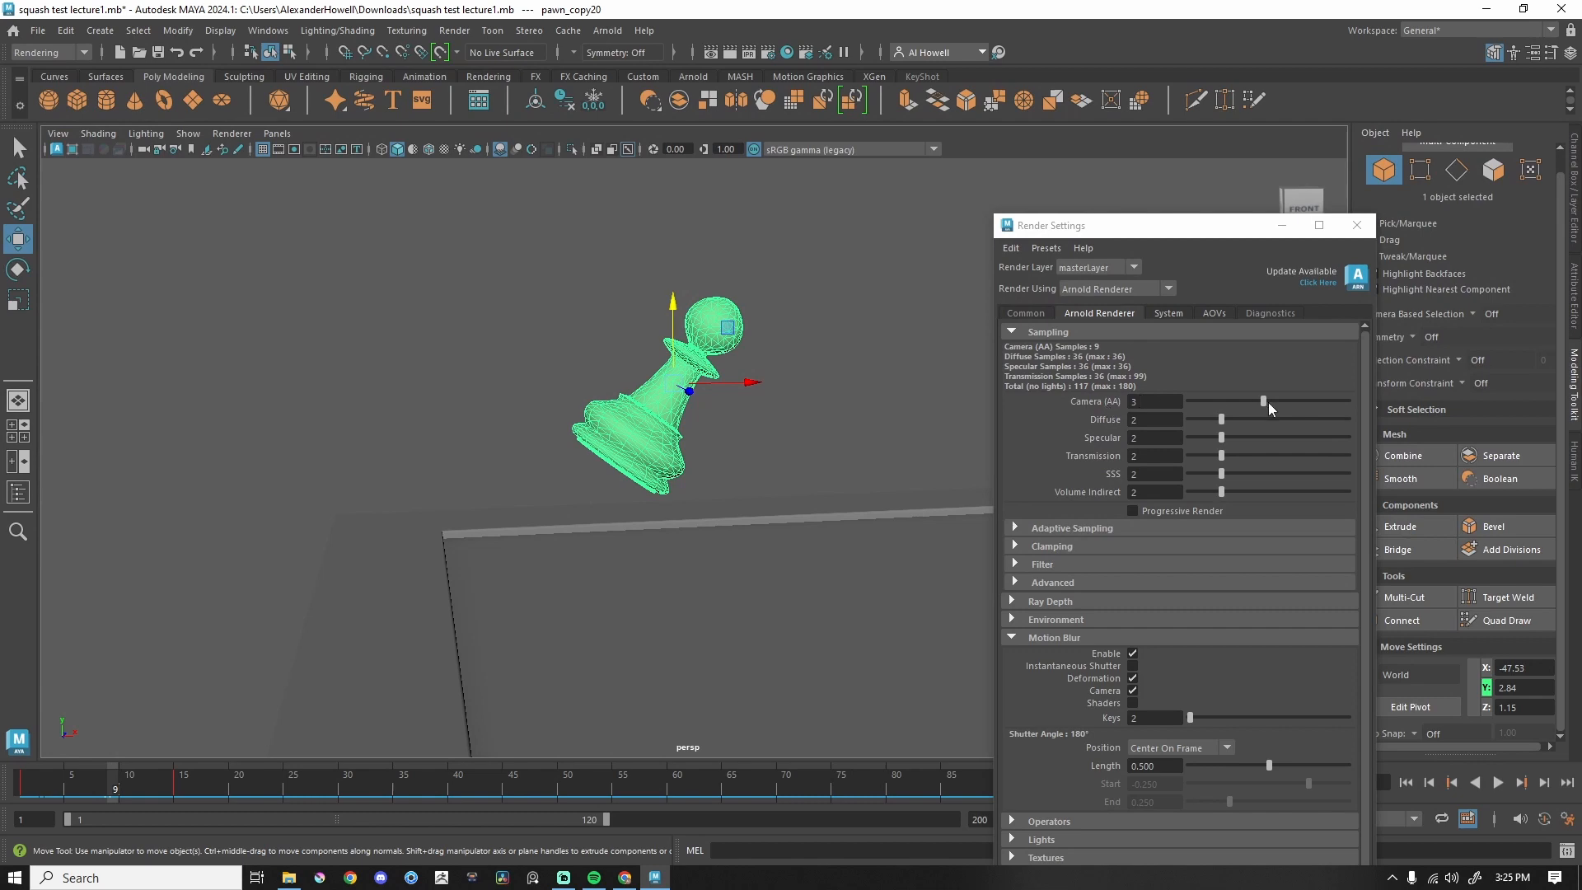
# Set Camera (AA) samples to 5 and render the current frame
pyautogui.moveTo(1262, 402); pyautogui.dragTo(1286, 401)
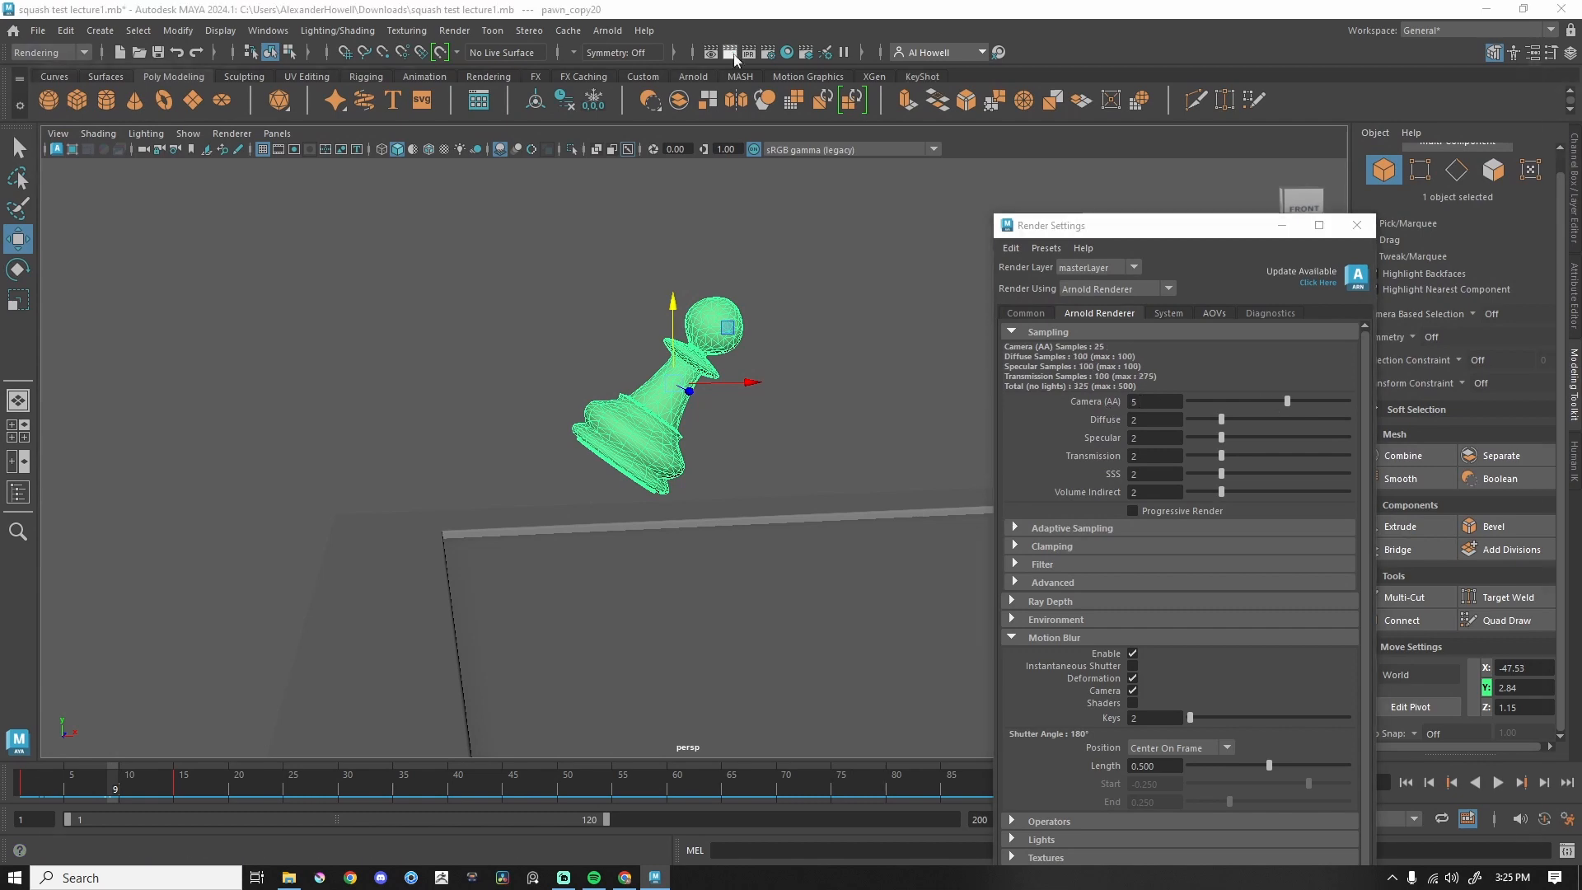
pyautogui.click(717, 51)
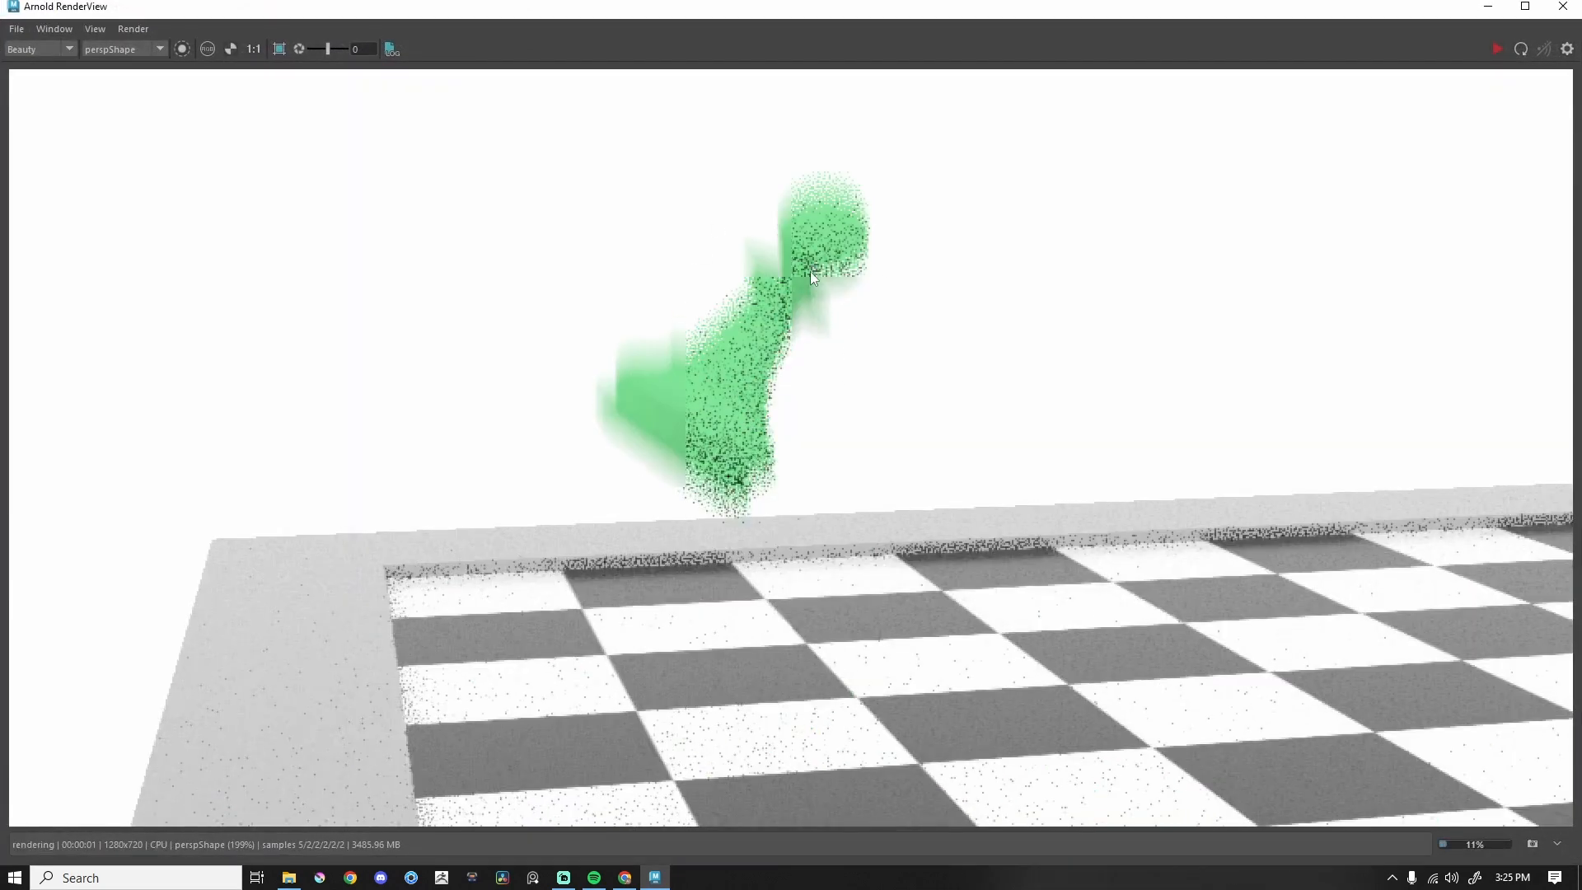